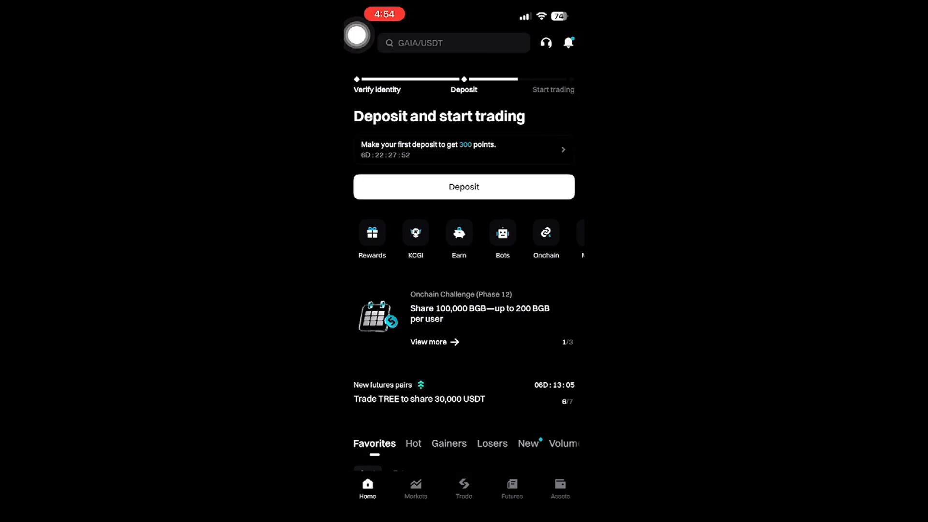
mouse_move(355, 110)
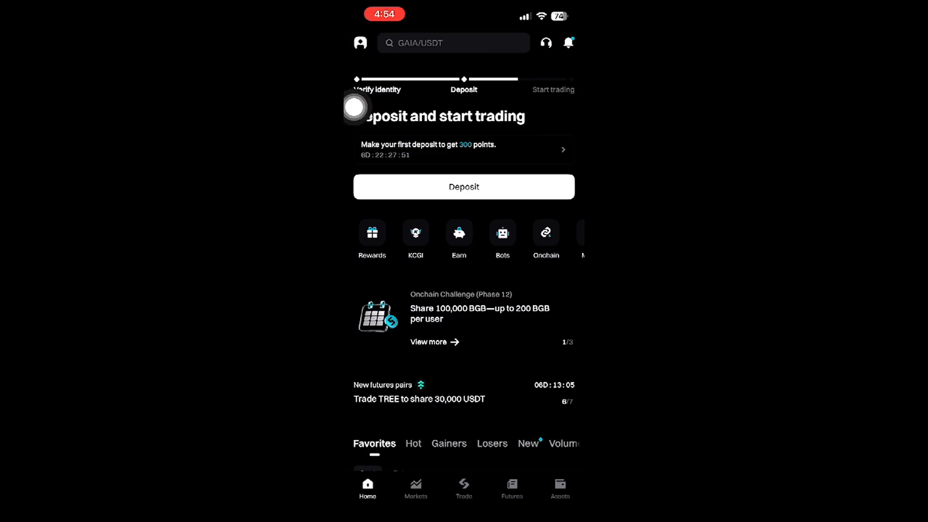
Step: Tap the profile avatar to open the Bitget user center
click(359, 42)
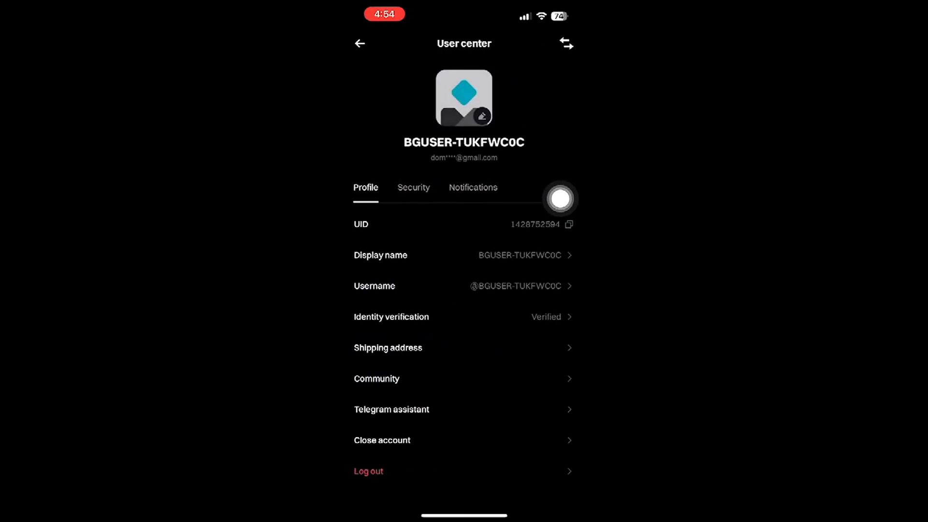
mouse_move(441, 187)
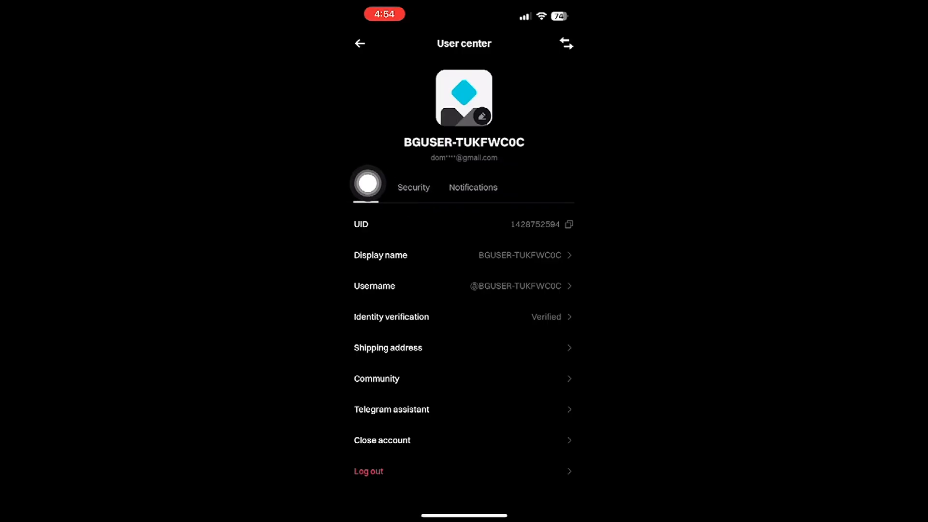
Step: Switch to the Security tab of the account settings
click(413, 187)
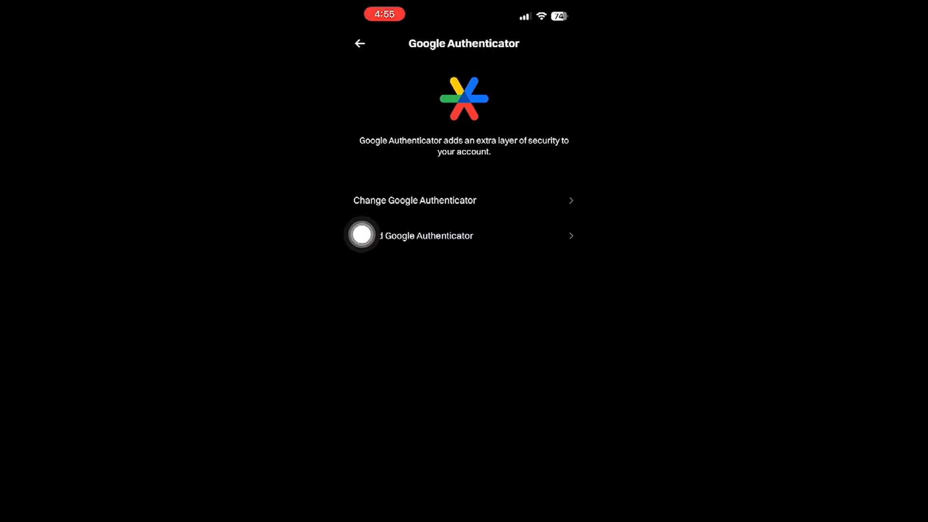
mouse_move(411, 238)
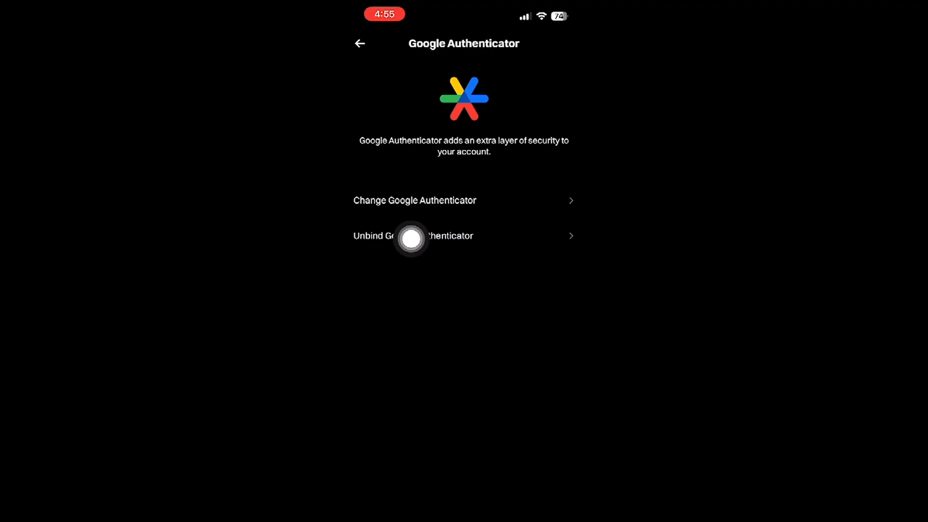
mouse_move(367, 159)
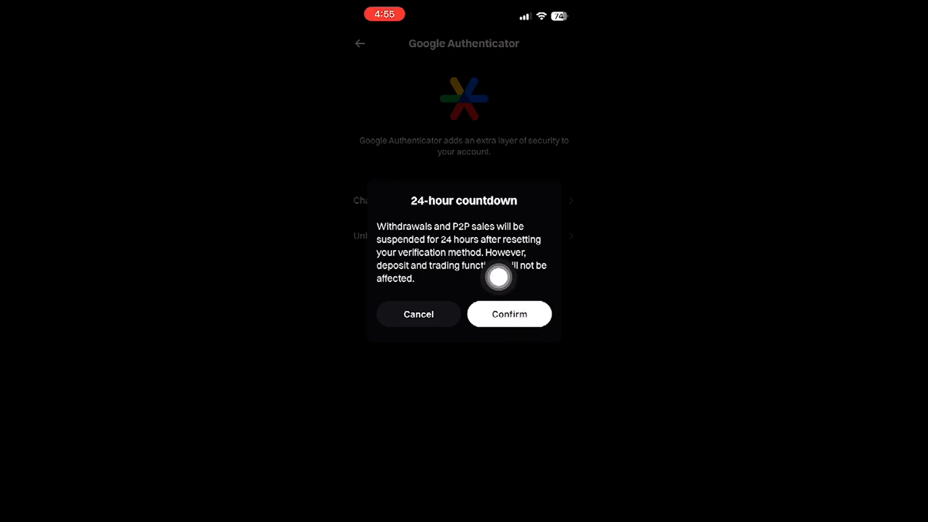
mouse_move(366, 104)
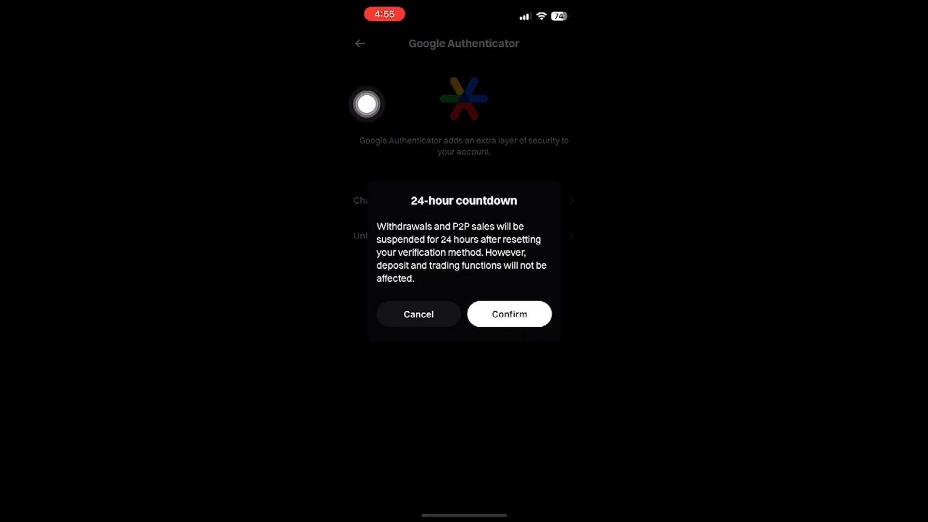
Step: Close the 24-hour withdrawal suspension warning dialog
click(417, 314)
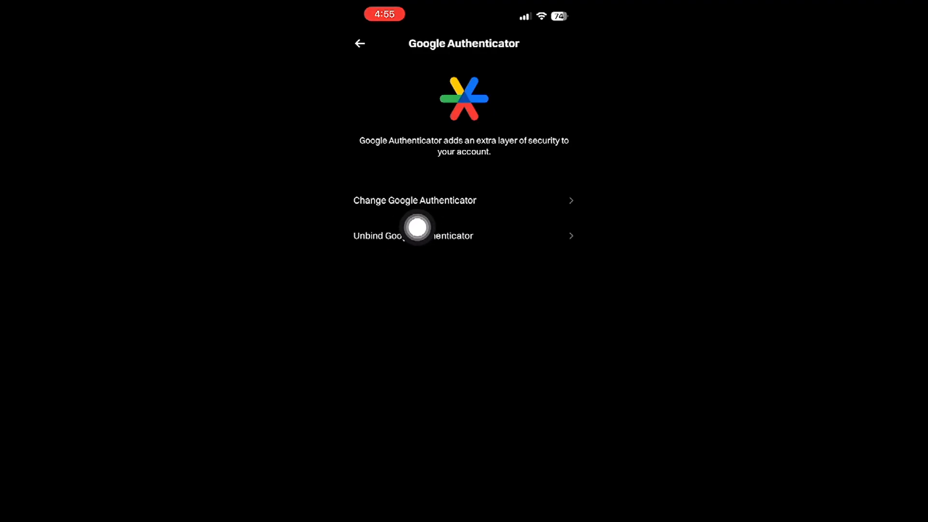
mouse_move(385, 105)
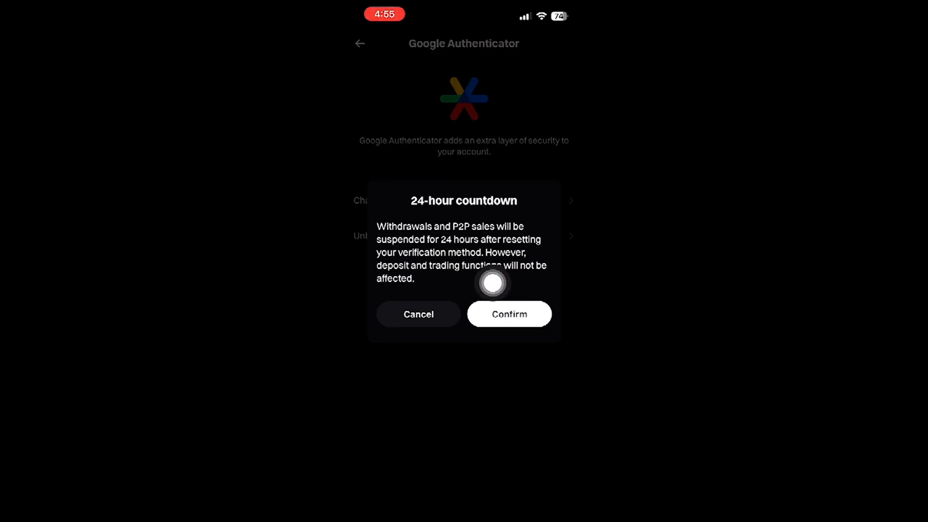
mouse_move(367, 128)
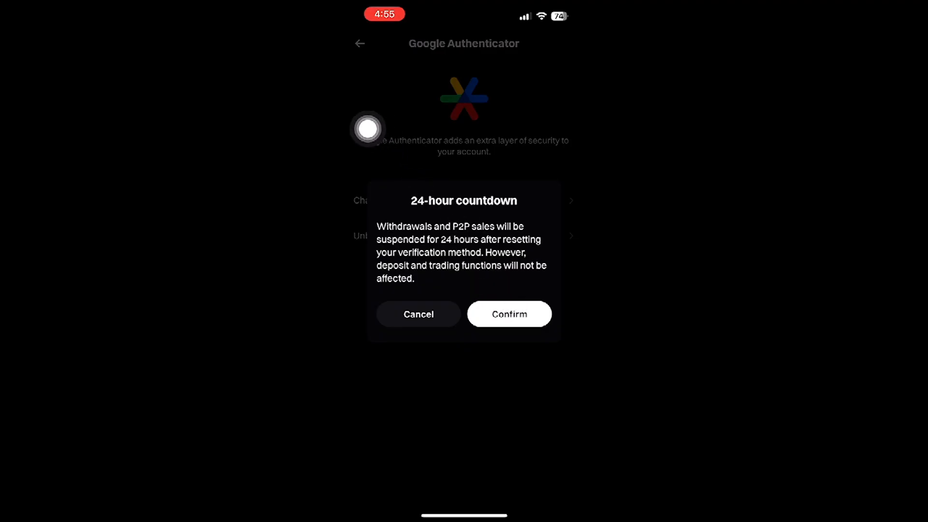
click(418, 314)
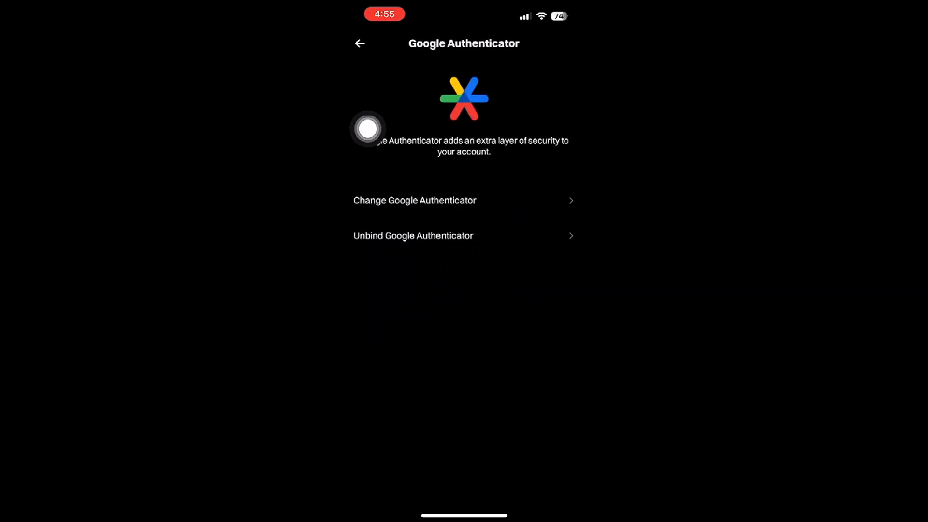